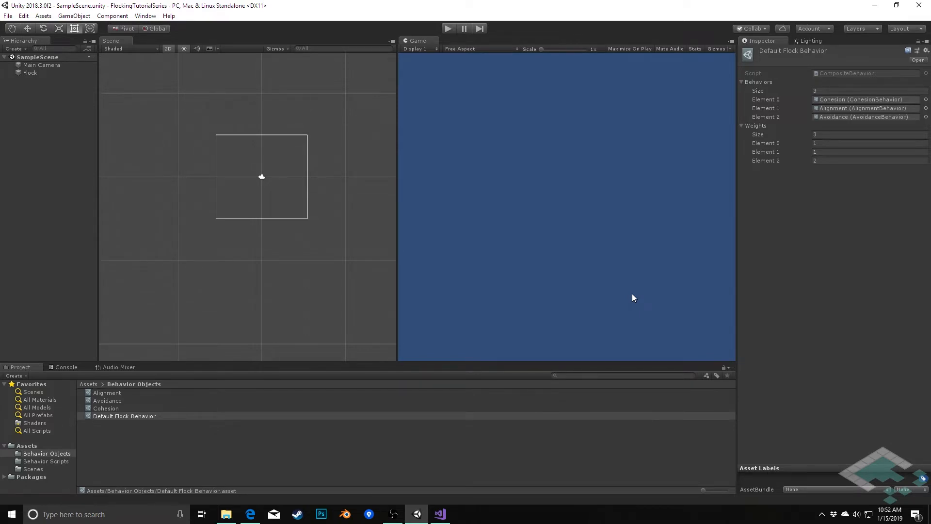
{"action": "mouse_move", "coordinate": [134, 420]}
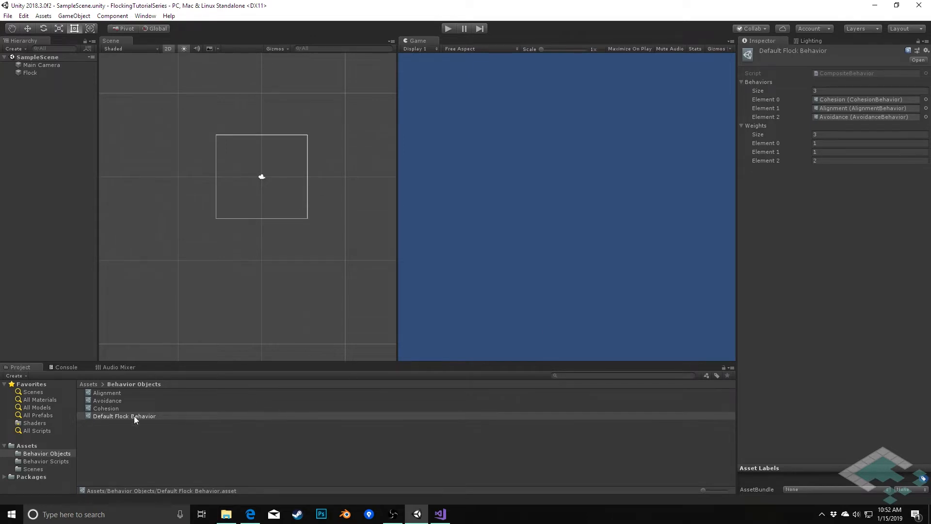
- Show the Behavior Scripts folder with its four existing behaviour scripts
{"action": "left_click", "coordinate": [46, 461]}
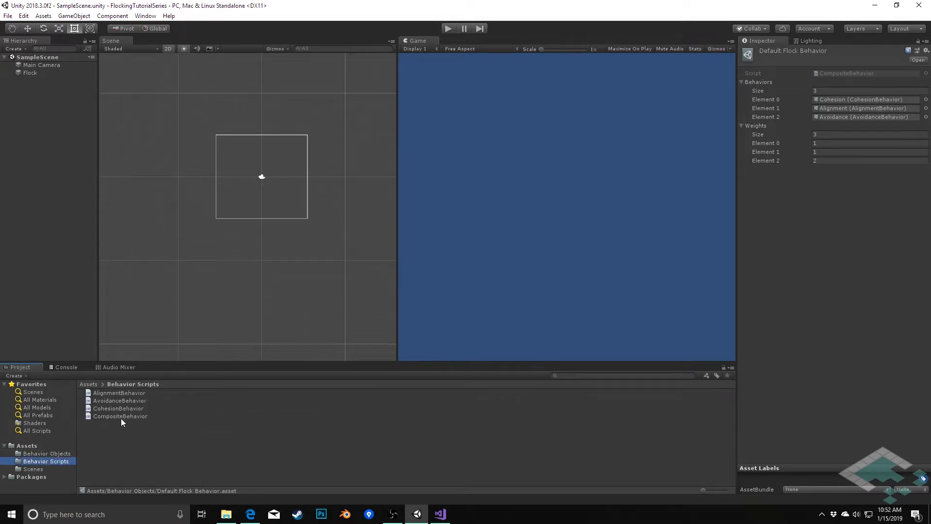
{"action": "mouse_move", "coordinate": [143, 410]}
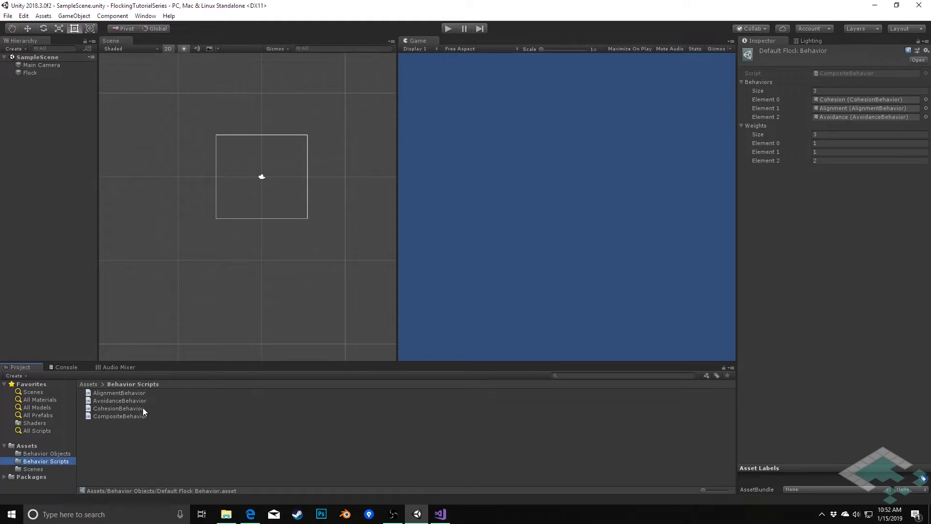
{"action": "mouse_move", "coordinate": [128, 438]}
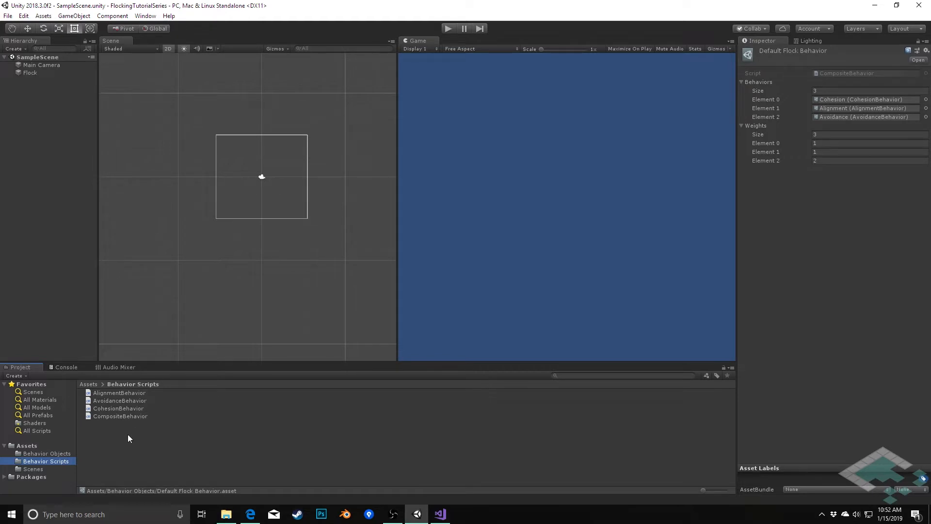
- Create a new C# script named SteeredCohesionBehavior and bring it up in Visual Studio
{"action": "right_click", "coordinate": [128, 438]}
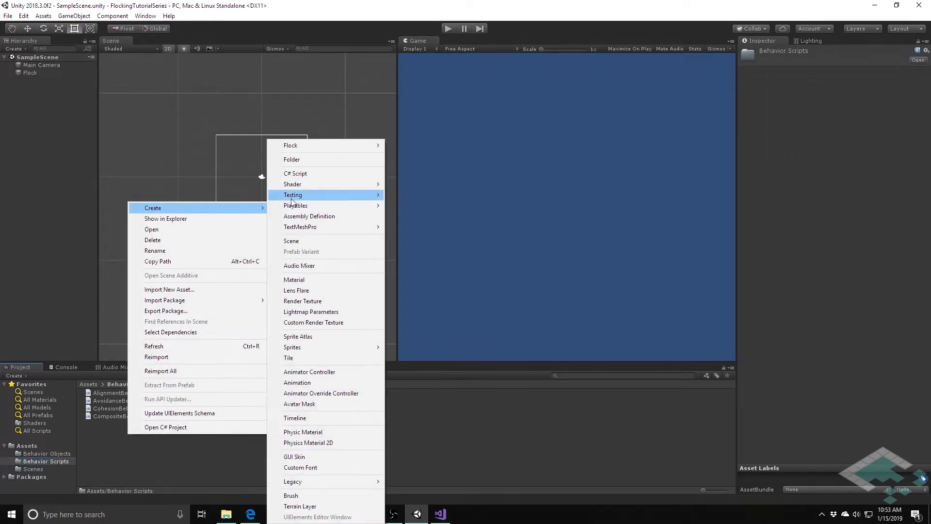
{"action": "left_click", "coordinate": [295, 173]}
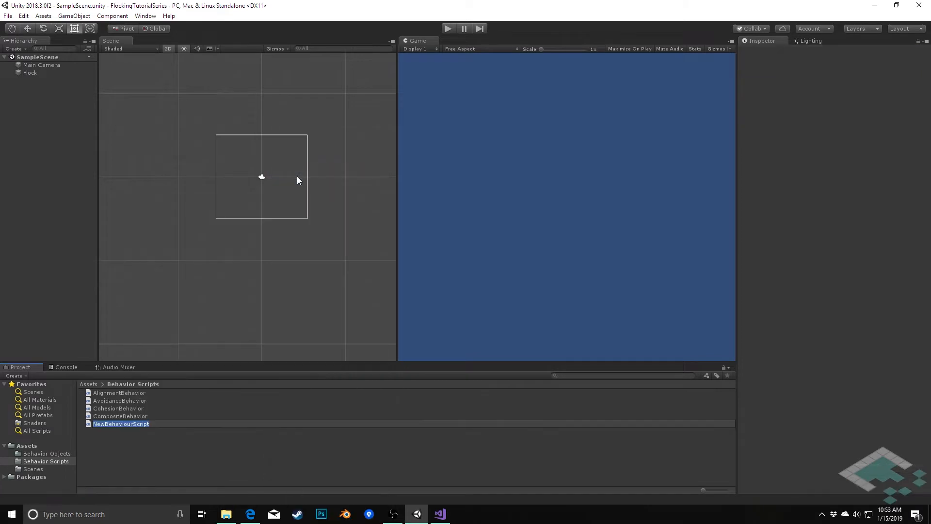
{"action": "type", "text": "SteeredCohesion"}
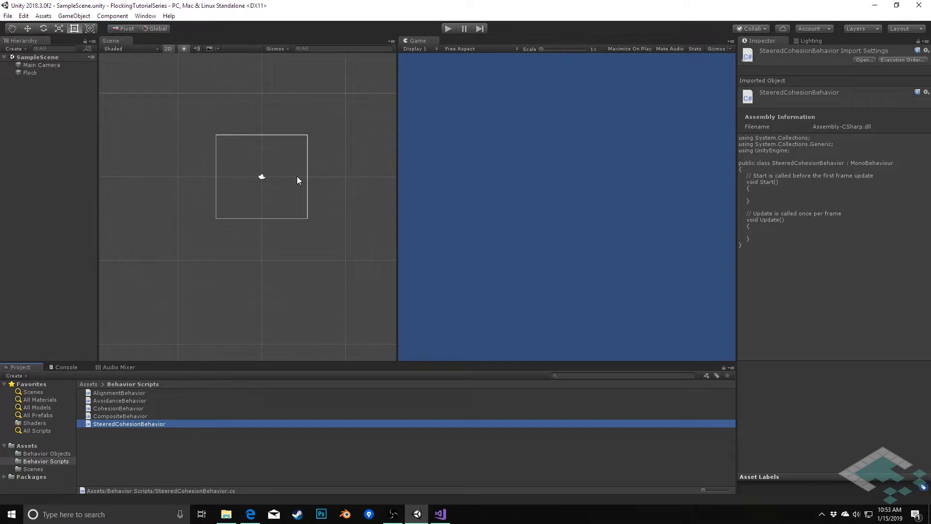
{"action": "mouse_move", "coordinate": [155, 426]}
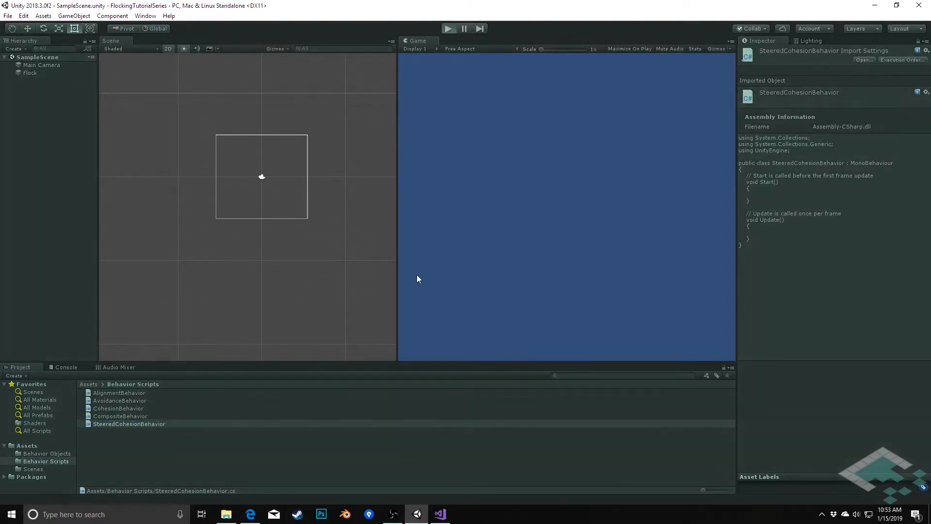
{"action": "left_click", "coordinate": [449, 29]}
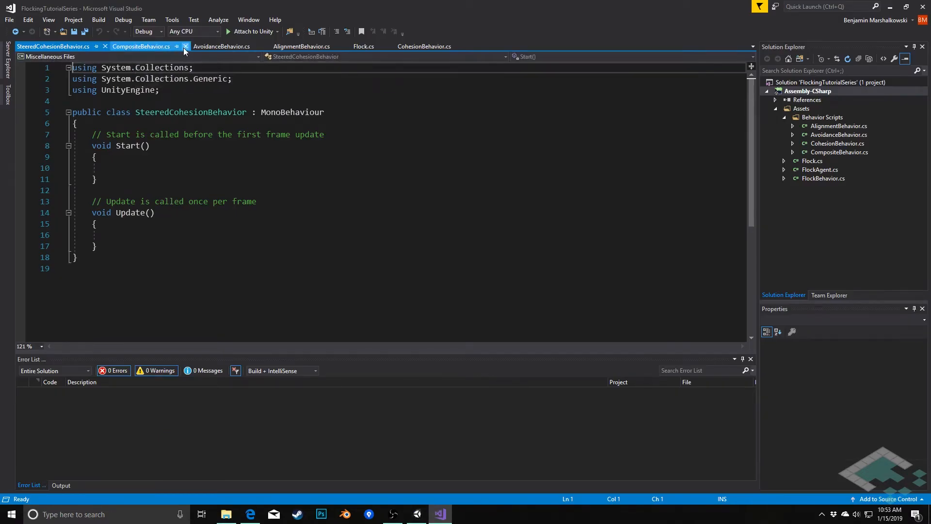
- Close the CompositeBehavior, AvoidanceBehavior and Flock files, leaving only the two cohesion scripts
{"action": "left_click", "coordinate": [185, 46]}
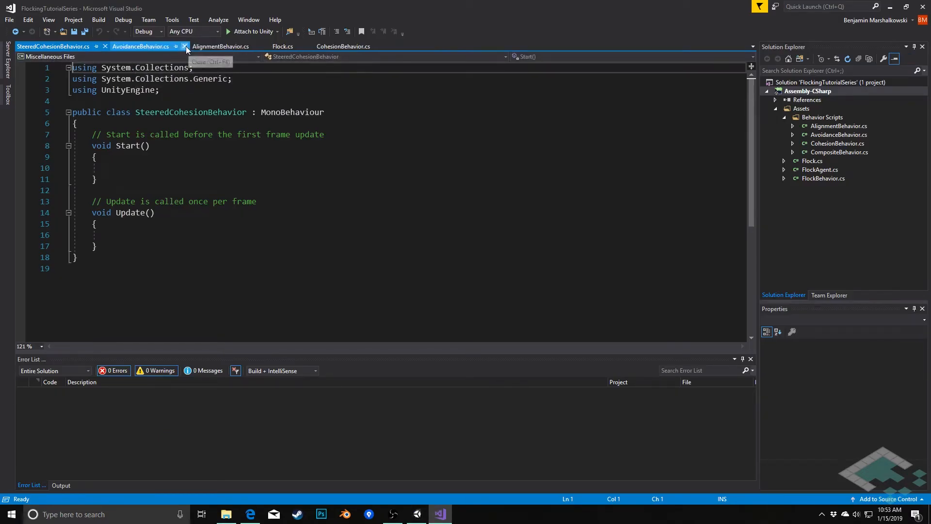
{"action": "left_click", "coordinate": [185, 46]}
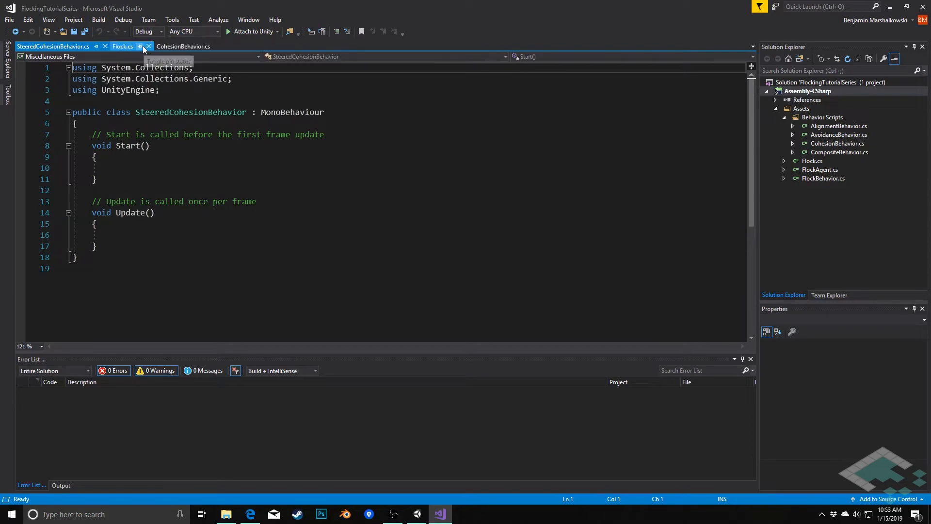
{"action": "left_click", "coordinate": [145, 47]}
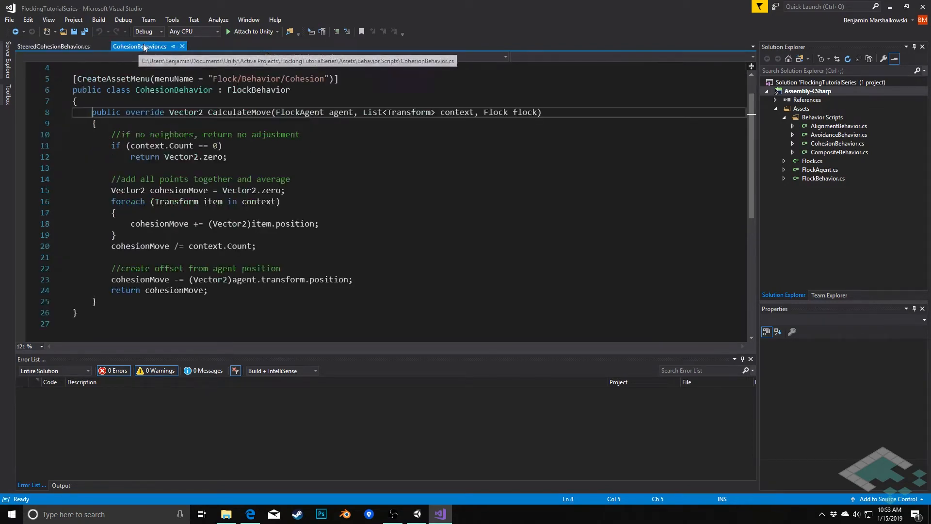
- Copy CohesionBehavior's code and paste it over the SteeredCohesionBehavior template
{"action": "scroll", "scroll_direction": "down", "scroll_amount": 3}
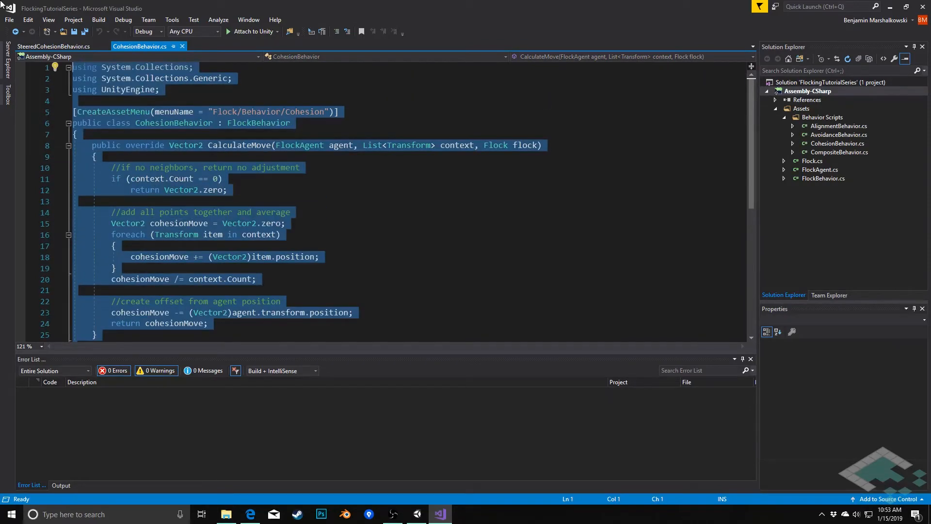
{"action": "left_click", "coordinate": [52, 46]}
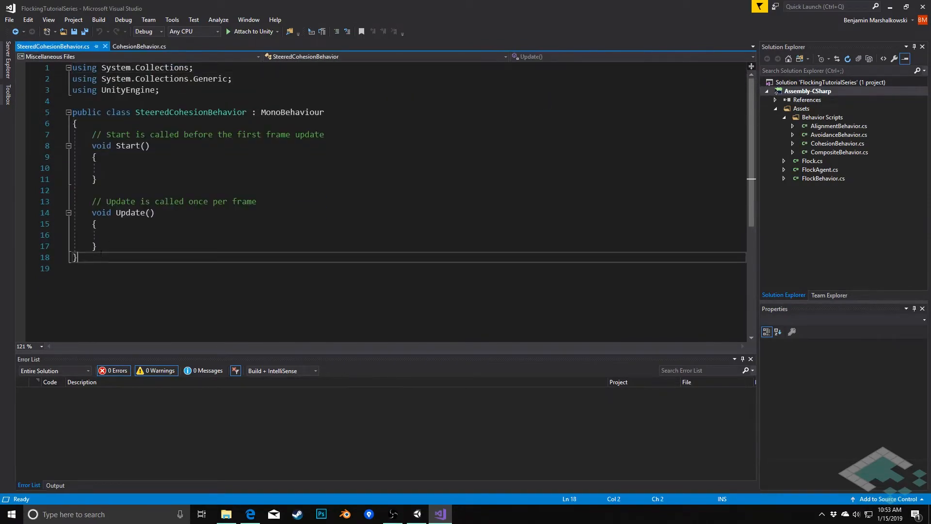
{"action": "left_click", "coordinate": [139, 46]}
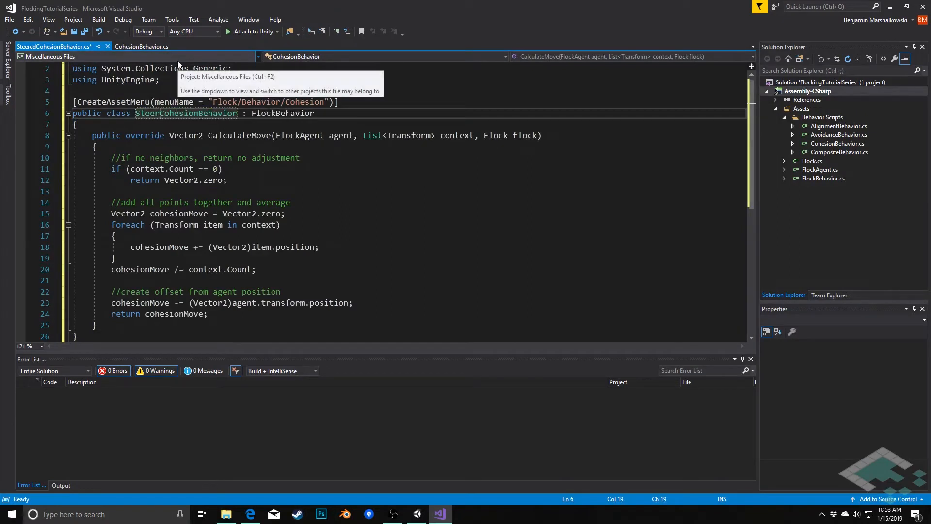
- Rename the class SteeredCohesionBehavior, set menu path Flock/Behavior/Steered Cohesion, and save
{"action": "double_click", "coordinate": [191, 113]}
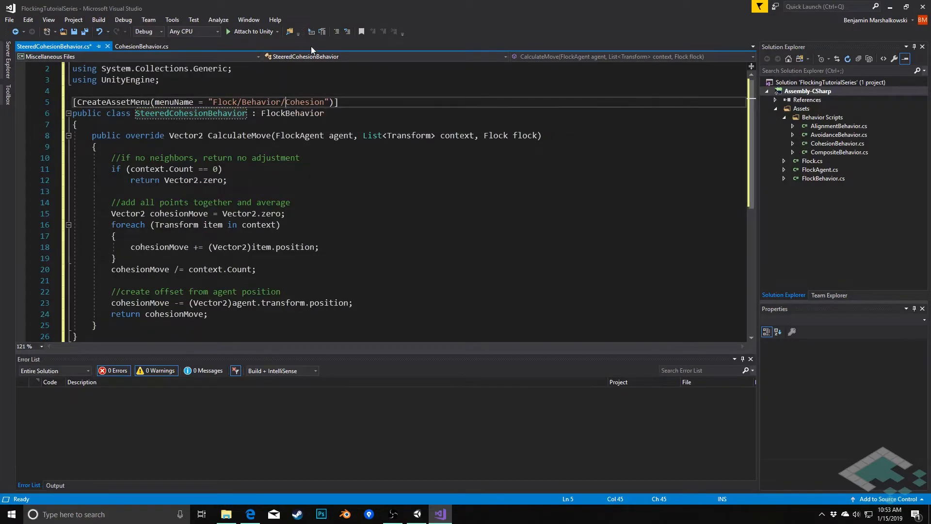
{"action": "type", "text": "Steered"}
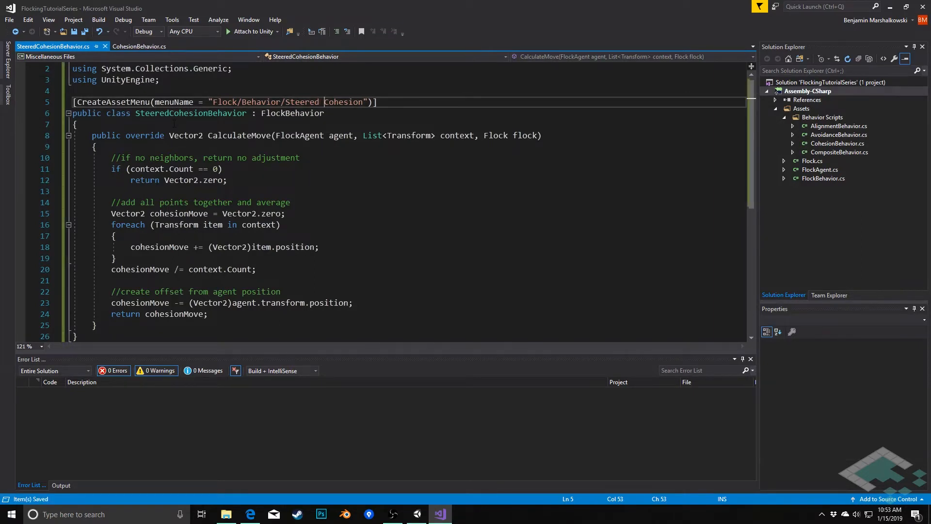
{"action": "left_click", "coordinate": [74, 124]}
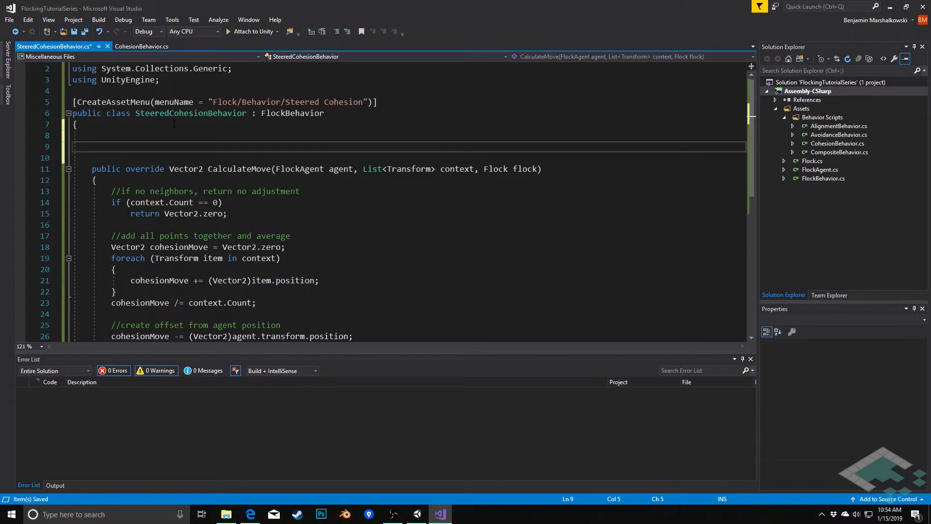
- Declare a Vector2 currentVelocity field and public float agentSmoothTime = 0.5f, then save
{"action": "type", "text": "Vector2"}
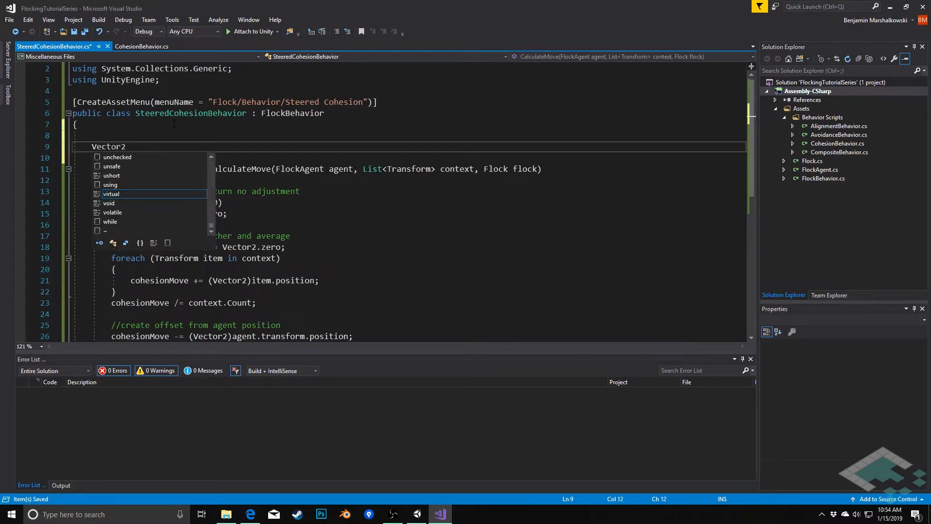
{"action": "type", "text": "currentVelocity;"}
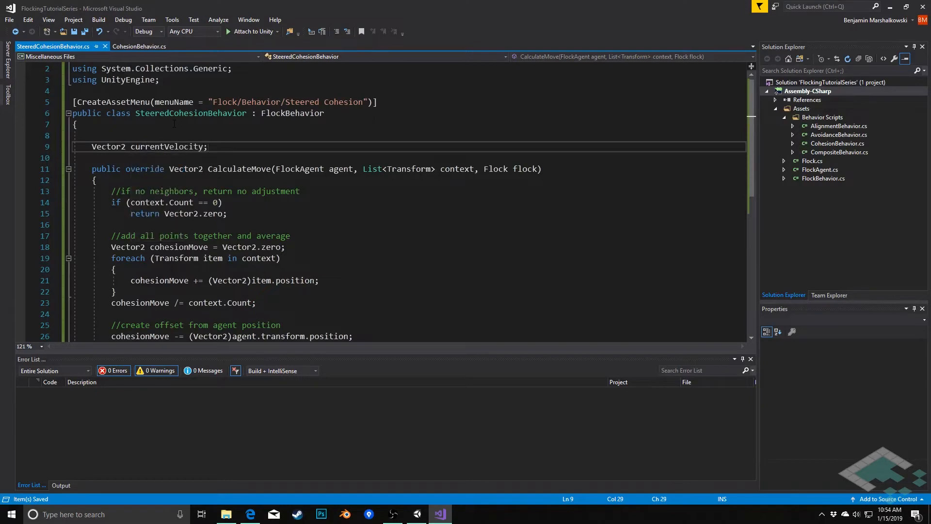
{"action": "left_click", "coordinate": [157, 146]}
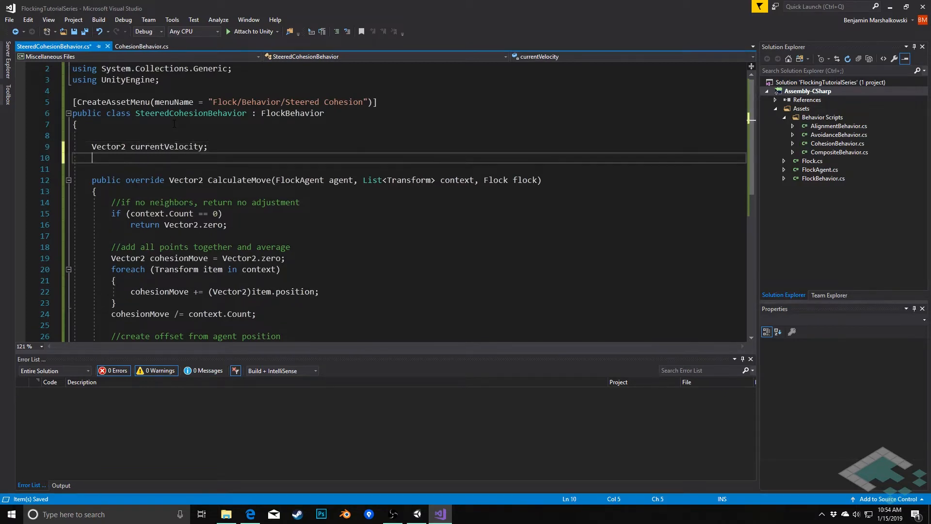
{"action": "type", "text": "public float"}
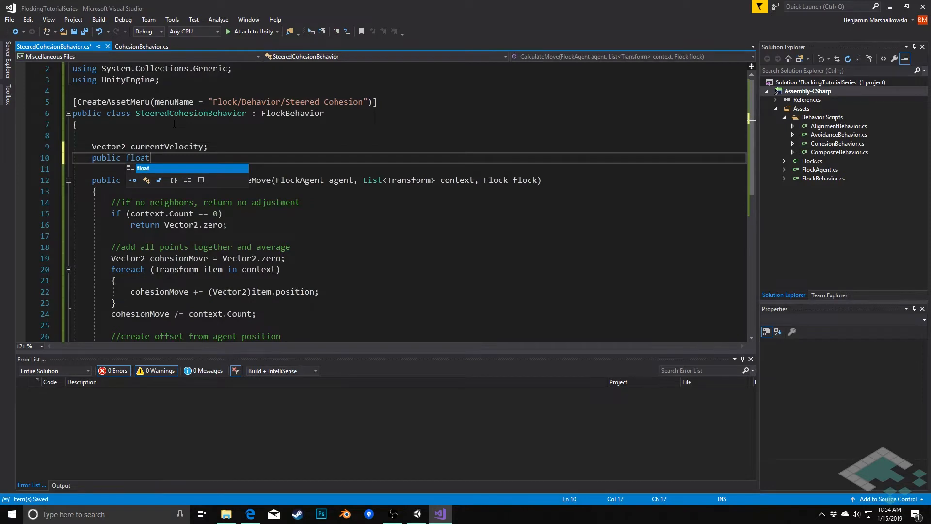
{"action": "type", "text": "agent"}
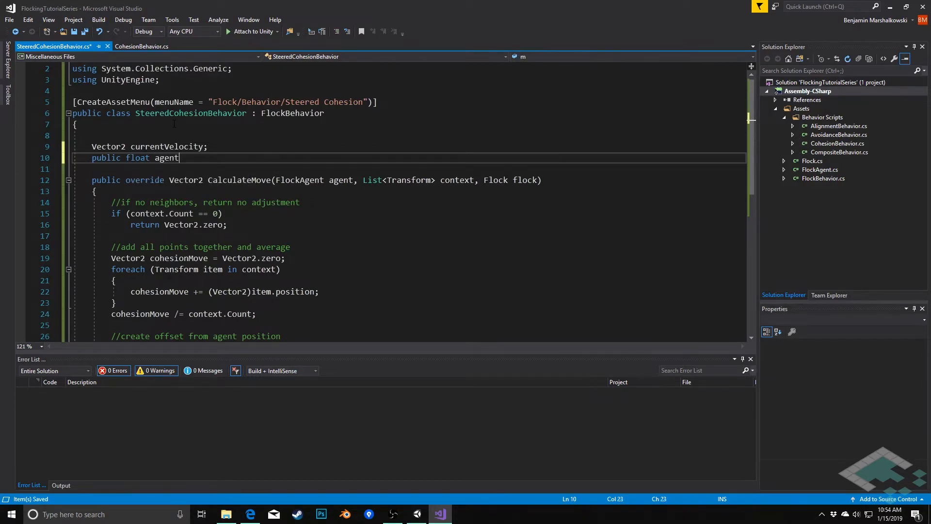
{"action": "type", "text": "Smooth"}
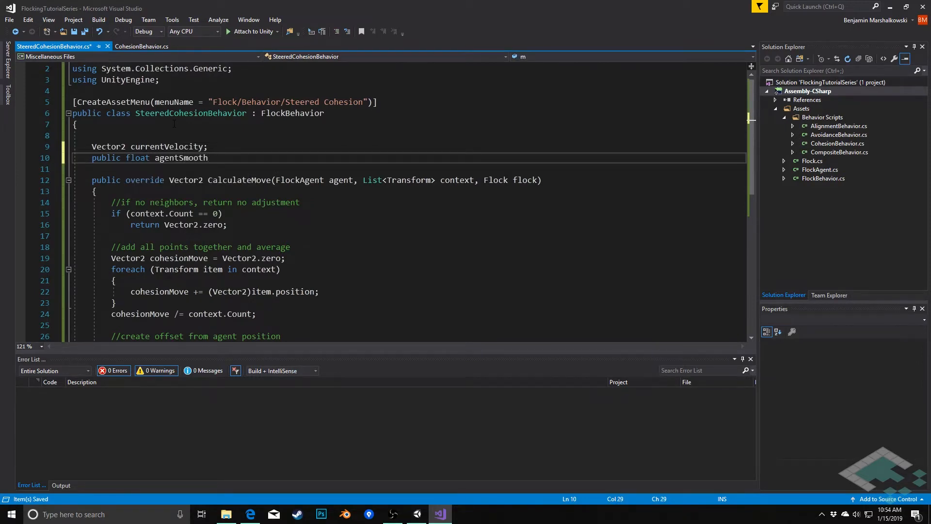
{"action": "type", "text": "Time = 0.5f;"}
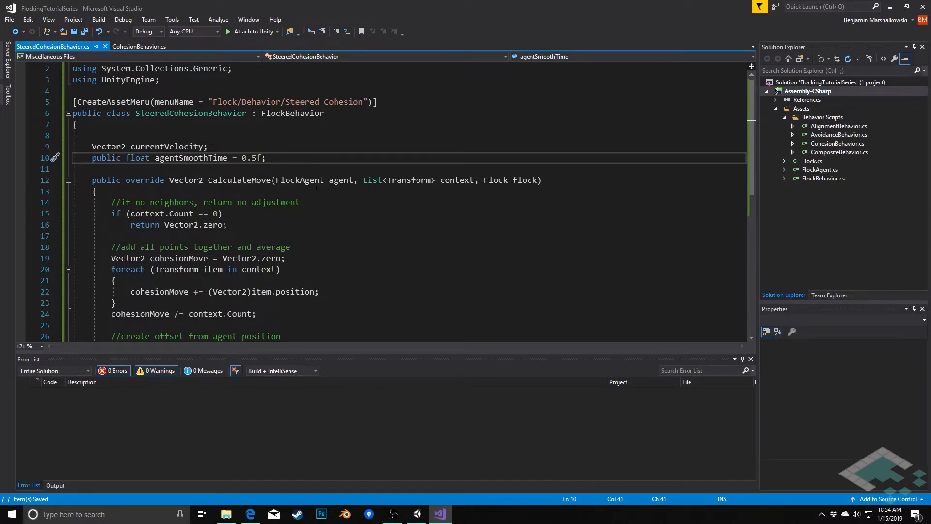
{"action": "mouse_move", "coordinate": [139, 158]}
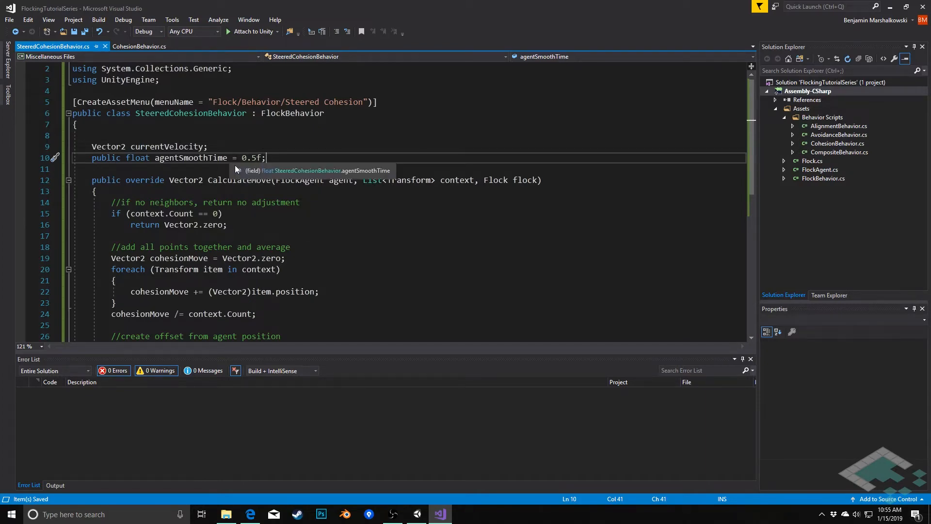
{"action": "scroll", "scroll_direction": "down", "scroll_amount": 3}
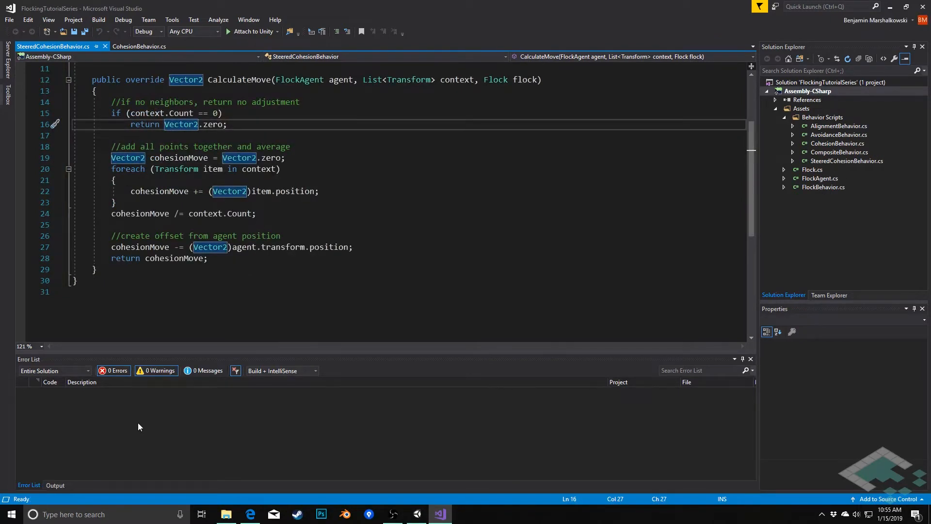
{"action": "mouse_move", "coordinate": [149, 428]}
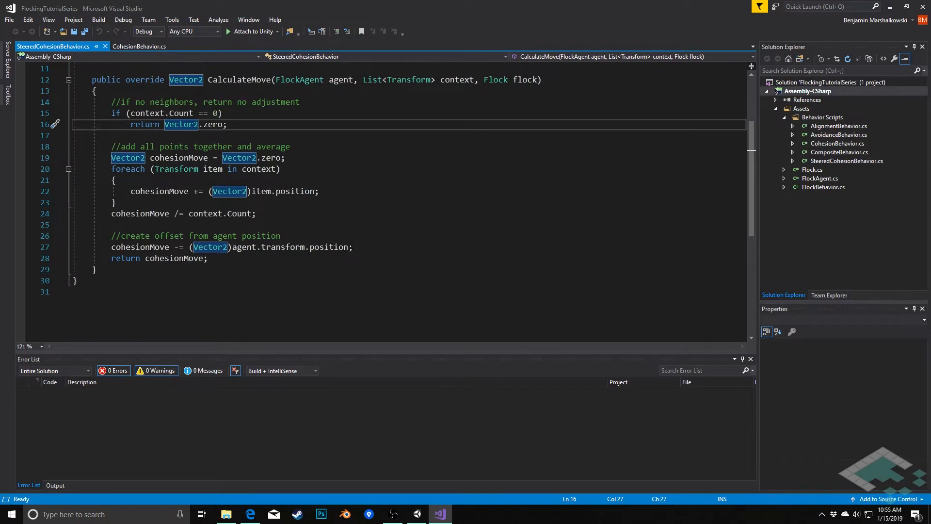
- Start a new line setting cohesionMove = Vector2.SmoothDamp before the return statement
{"action": "left_click", "coordinate": [351, 248]}
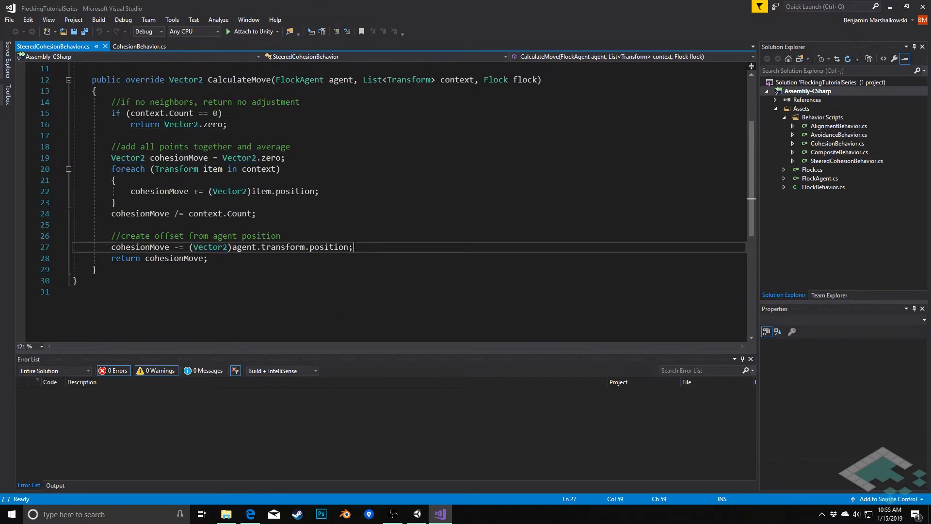
{"action": "key", "text": "Return"}
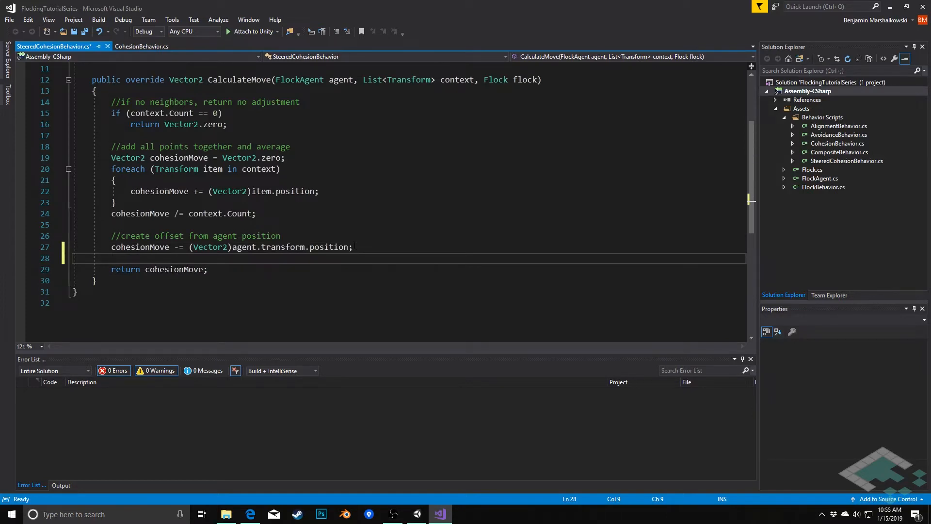
{"action": "type", "text": "coh"}
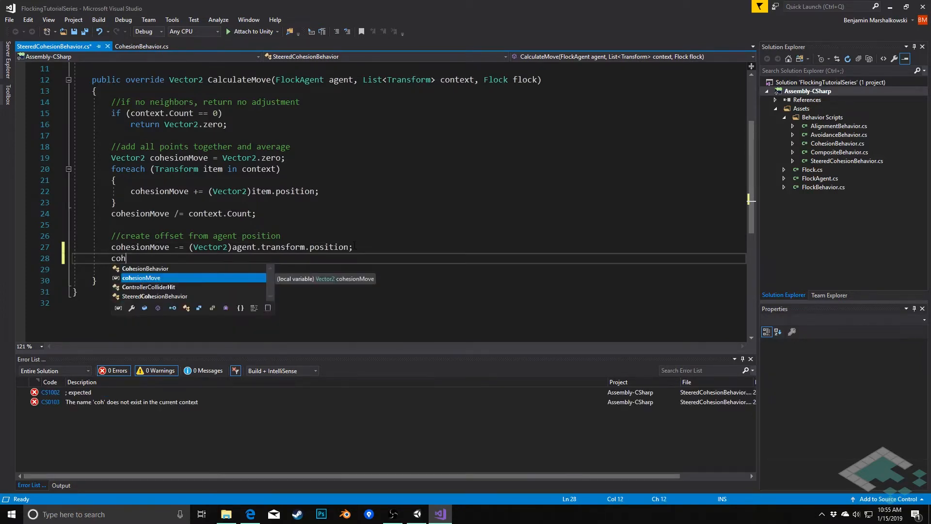
{"action": "type", "text": "esionMove ="}
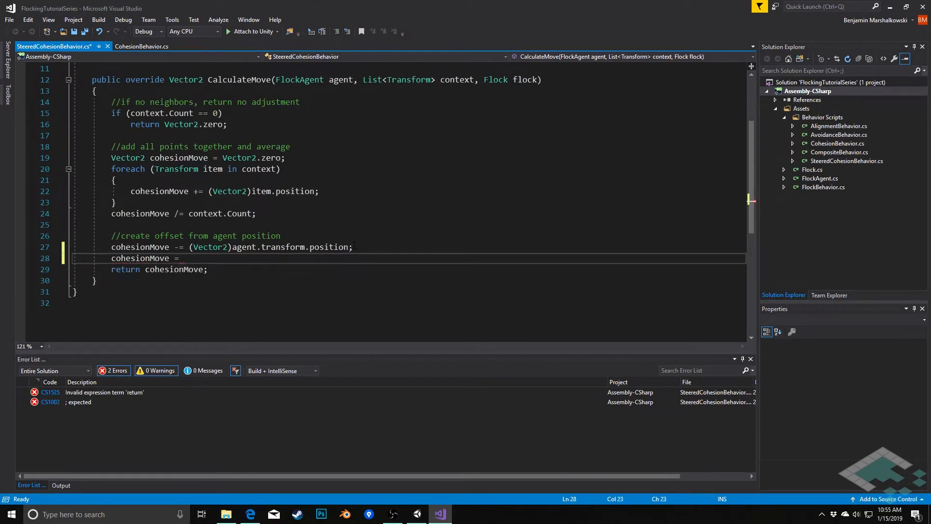
{"action": "type", "text": "Vector2"}
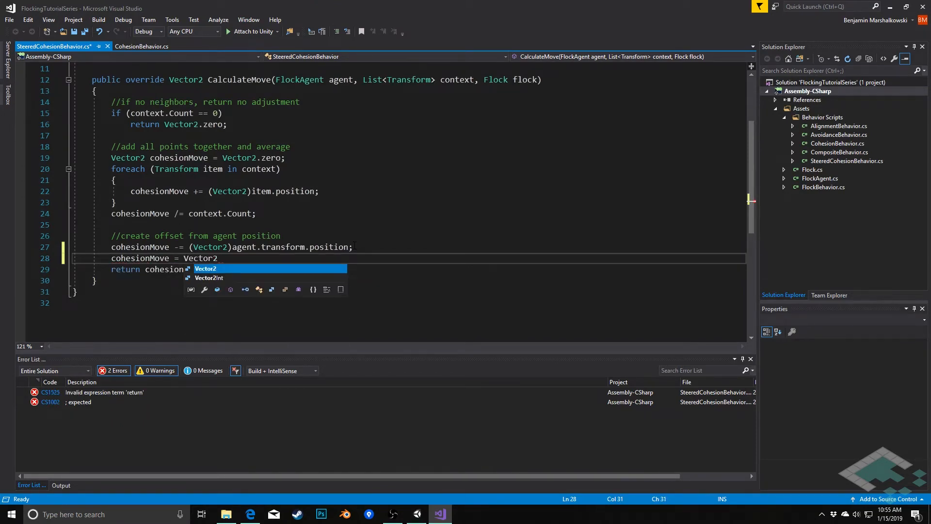
{"action": "type", "text": ".SmoothDamp("}
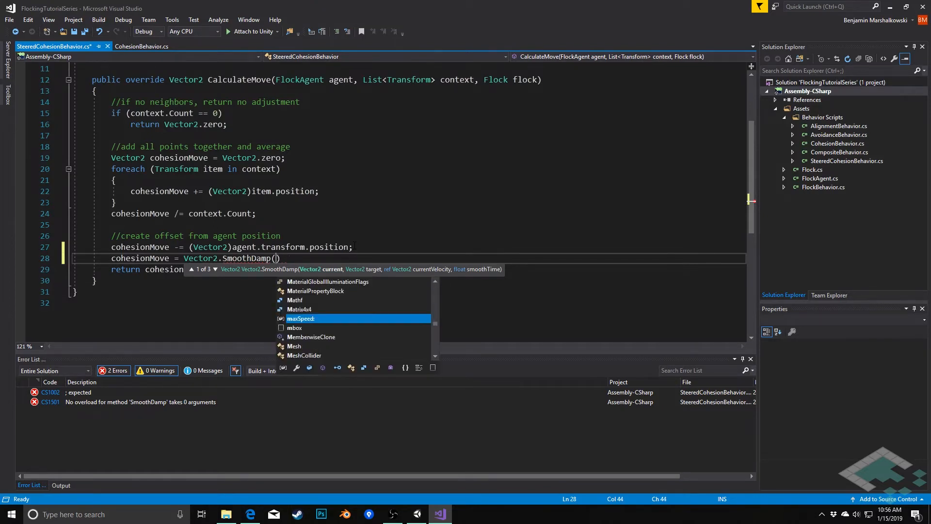
- Pass agent.transform.up, cohesionMove, currentVelocity and agentSmoothTime as the SmoothDamp arguments
{"action": "type", "text": "agent.transform.up,"}
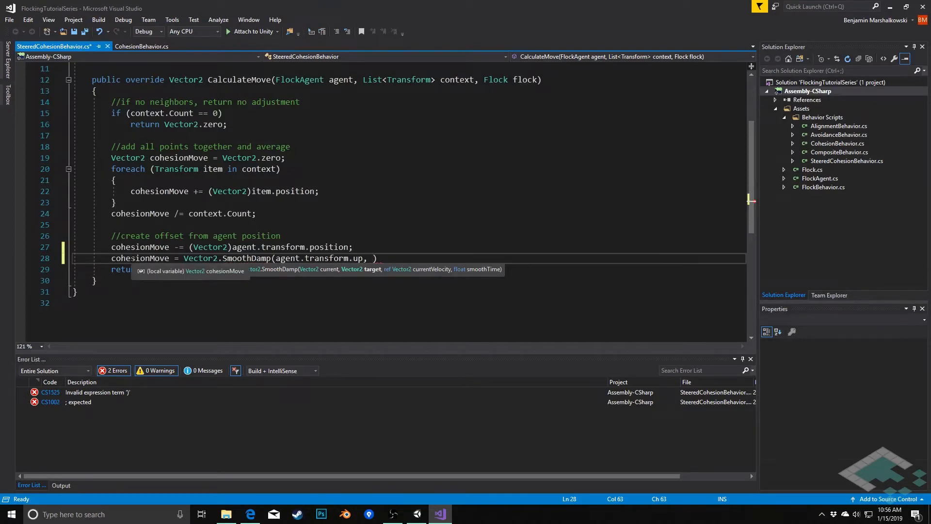
{"action": "type", "text": "cohesionMove,"}
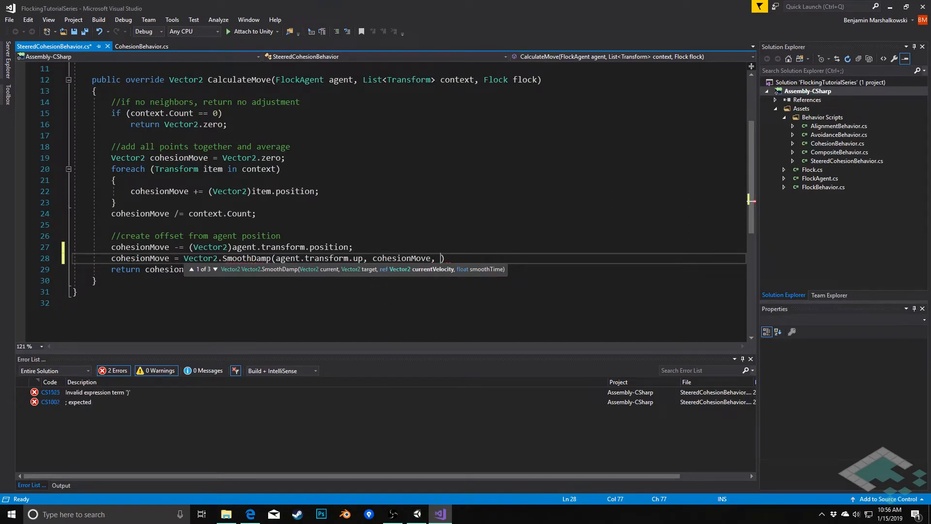
{"action": "mouse_move", "coordinate": [437, 270]}
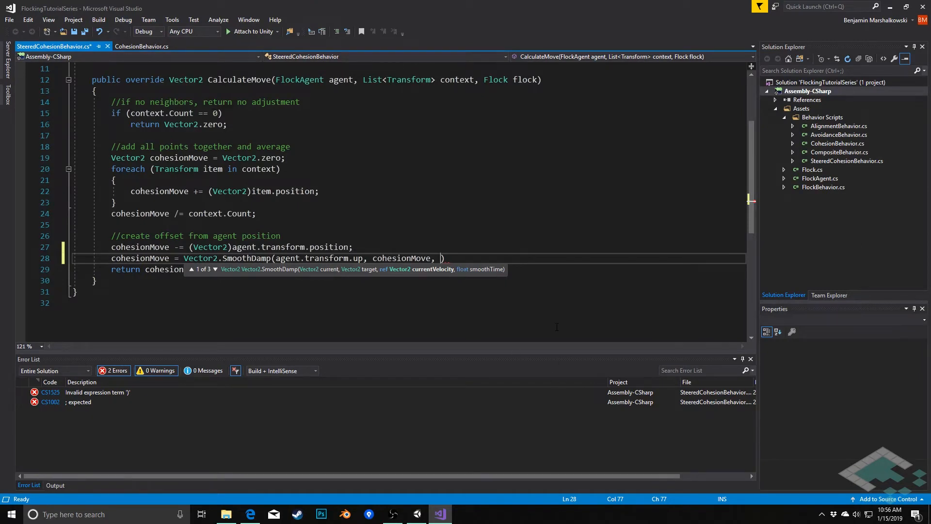
{"action": "type", "text": "currentVelocity,"}
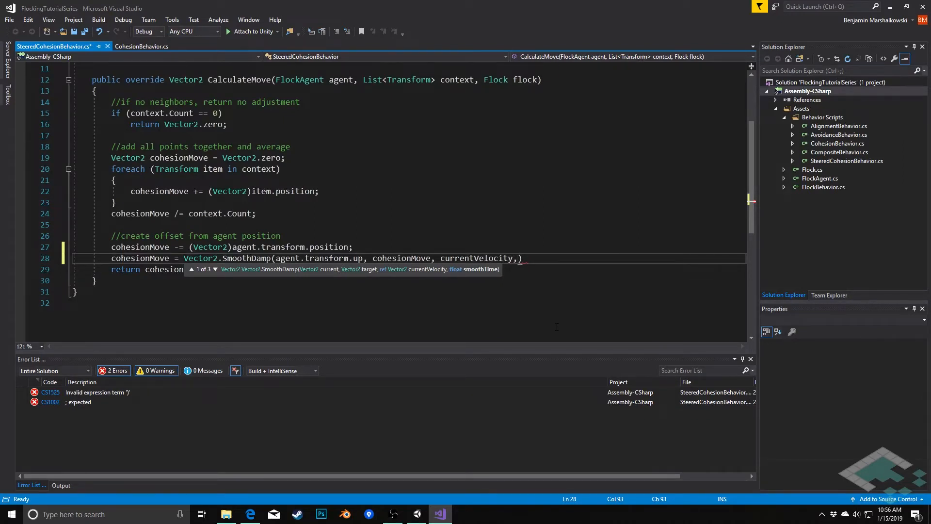
{"action": "type", "text": "a"}
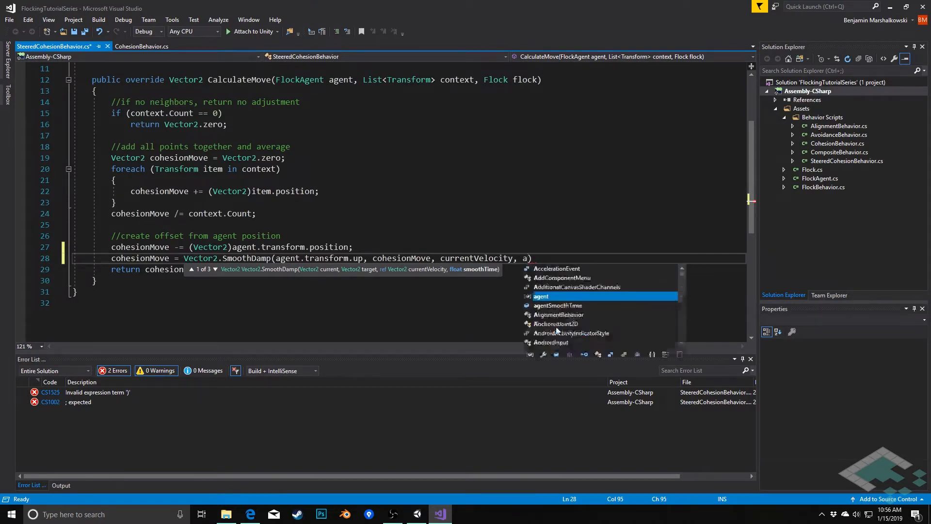
{"action": "type", "text": "gentSmoothTime"}
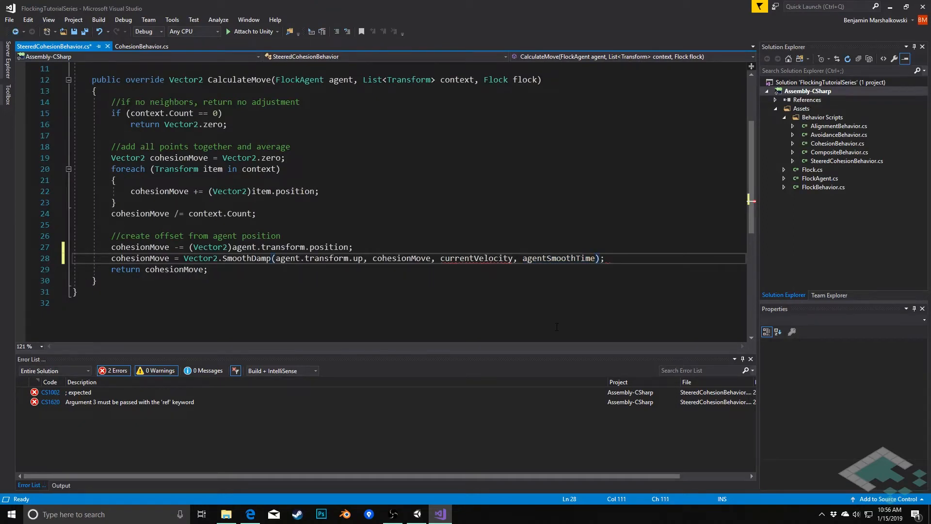
- Pass currentVelocity with ref in the SmoothDamp call and save with zero errors
{"action": "key", "text": "ctrl+s"}
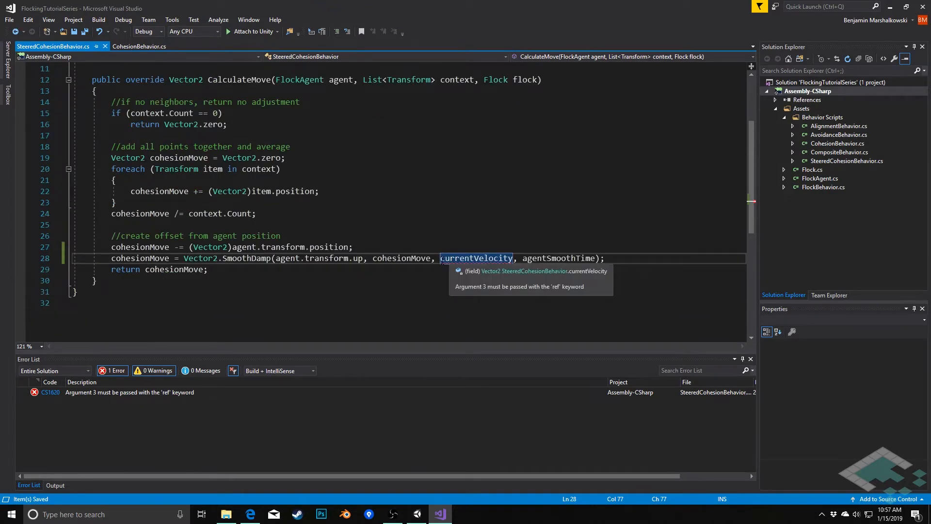
{"action": "type", "text": "ref"}
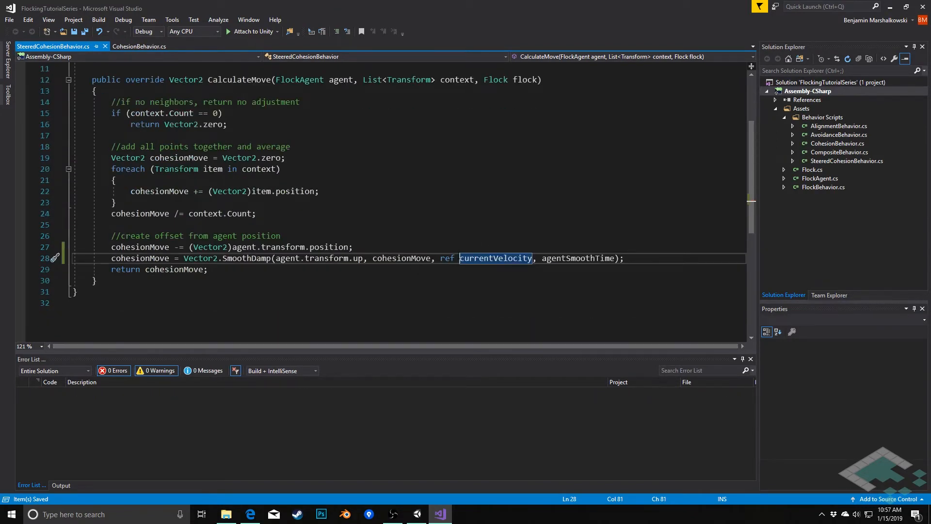
{"action": "mouse_move", "coordinate": [496, 258]}
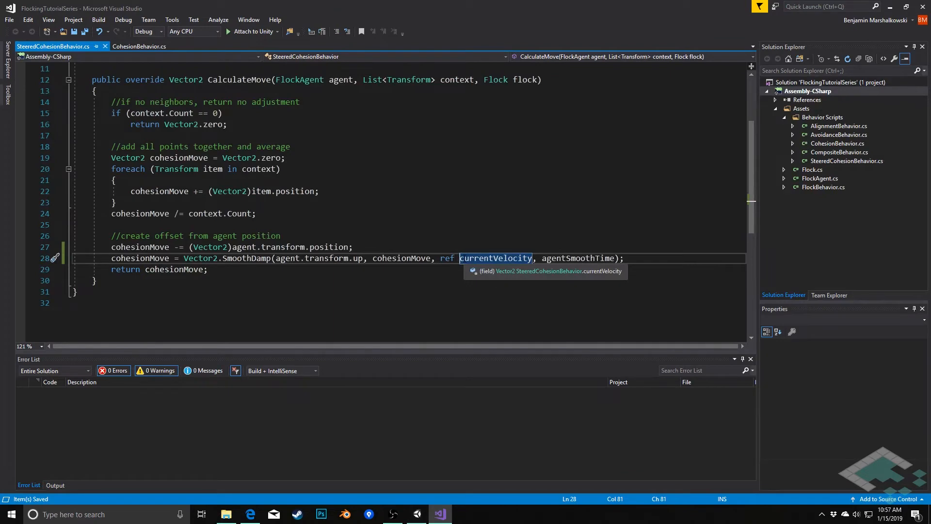
{"action": "mouse_move", "coordinate": [478, 239]}
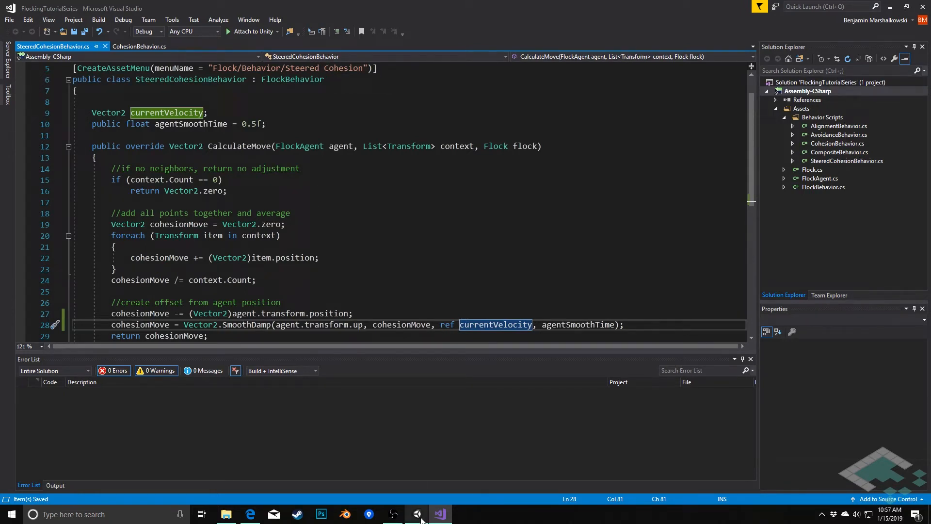
- Create a Steered Cohesion asset in Behavior Objects, keeping Agent Smooth Time 0.5
{"action": "left_click", "coordinate": [417, 514]}
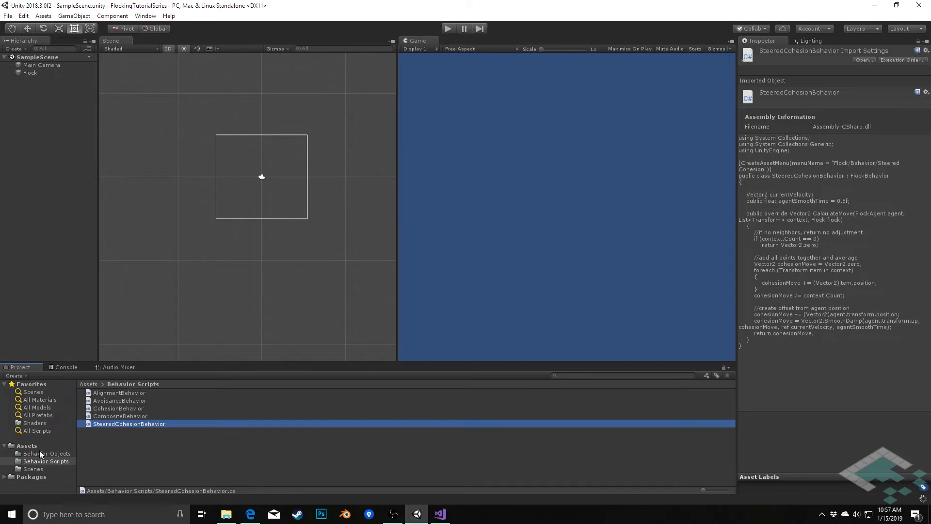
{"action": "right_click", "coordinate": [46, 453]}
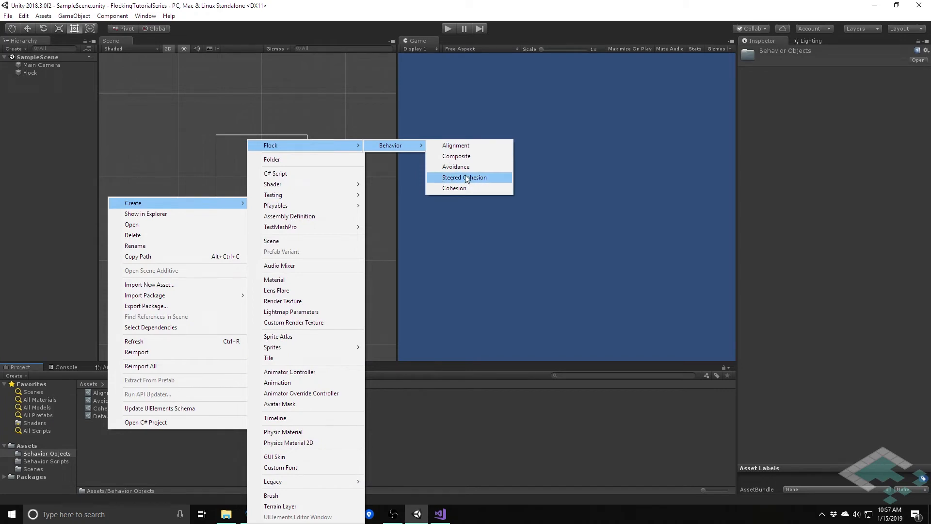
{"action": "left_click", "coordinate": [465, 177]}
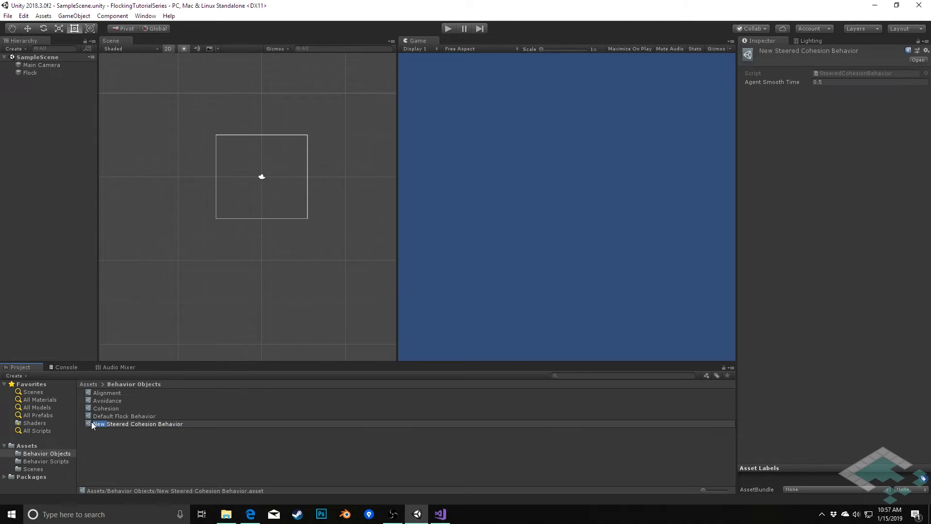
{"action": "key", "text": "Return"}
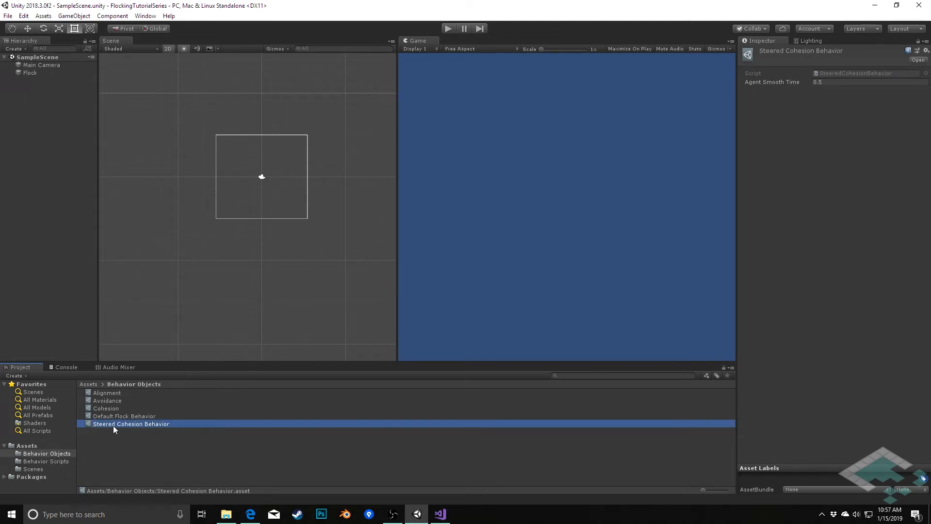
{"action": "double_click", "coordinate": [131, 424]}
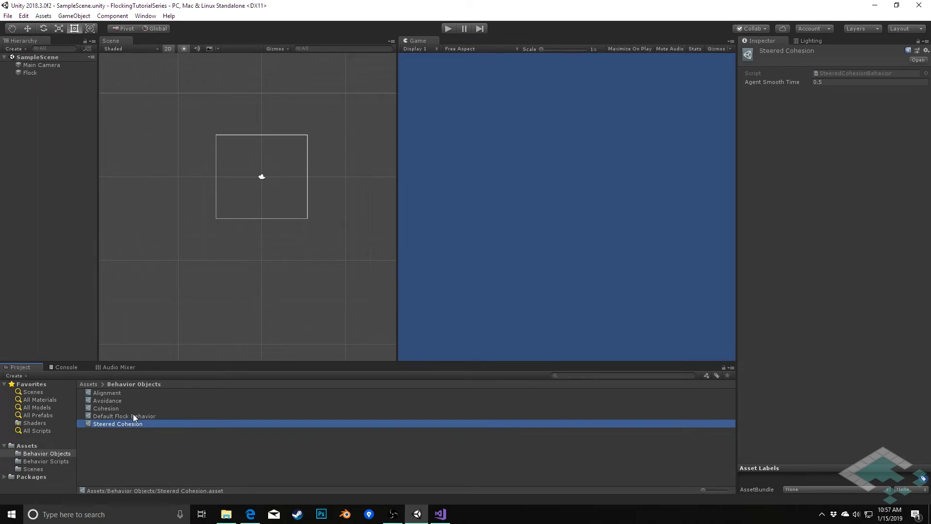
- Put Steered Cohesion into Behaviors Element 0 of the Default Flock Behavior composite
{"action": "left_click", "coordinate": [123, 416]}
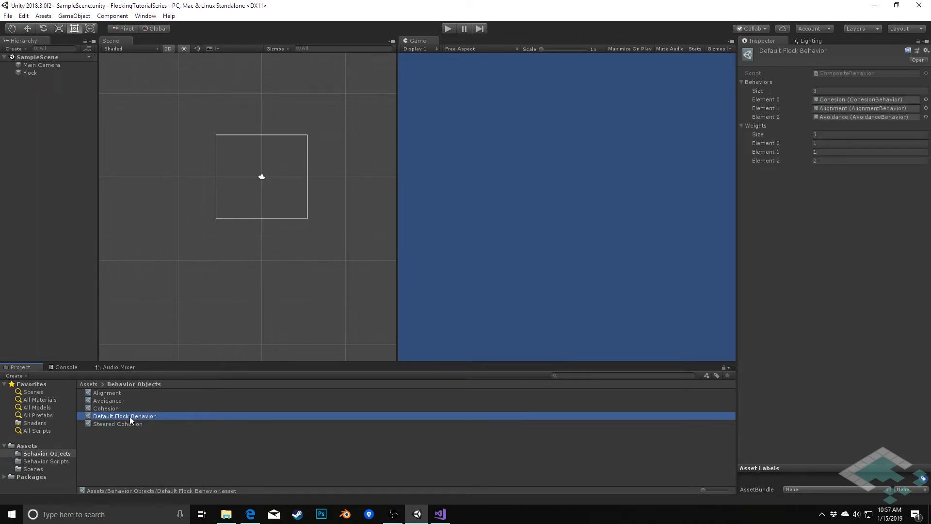
{"action": "mouse_move", "coordinate": [123, 427]}
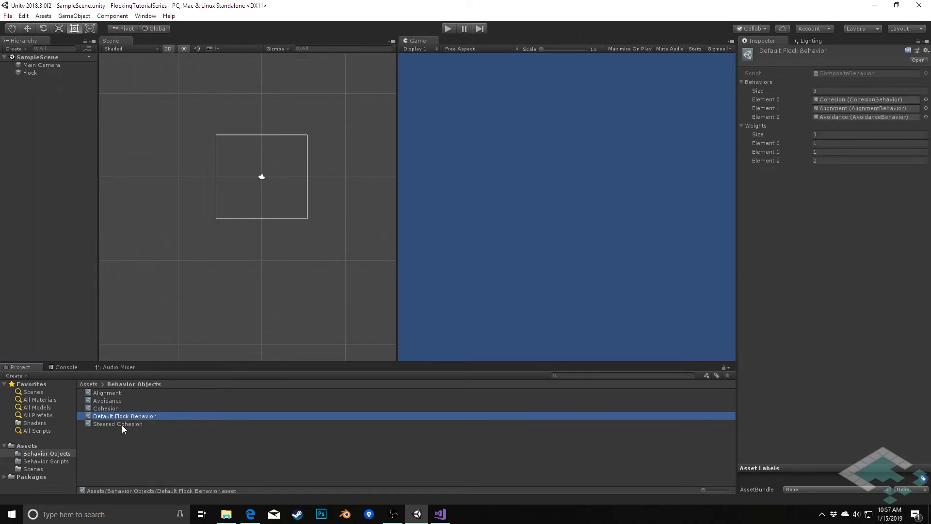
{"action": "left_click", "coordinate": [864, 99]}
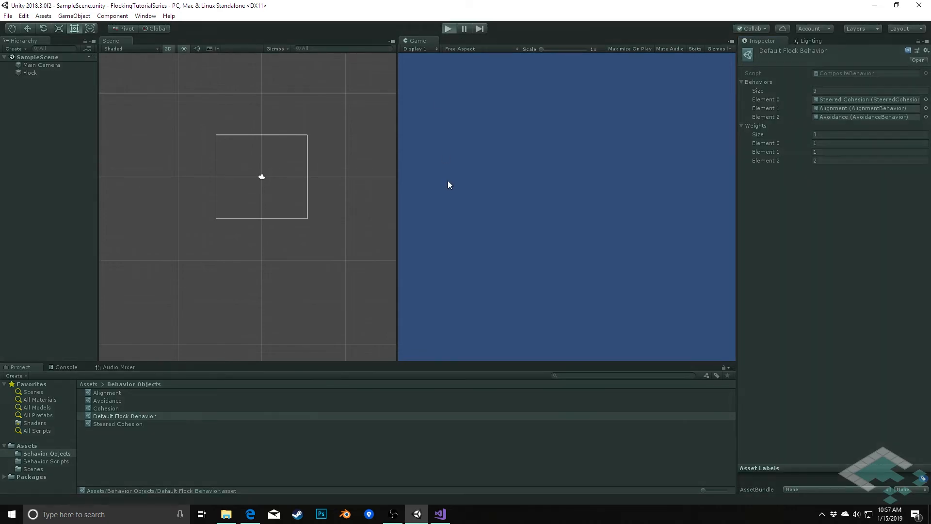
{"action": "left_click", "coordinate": [449, 28]}
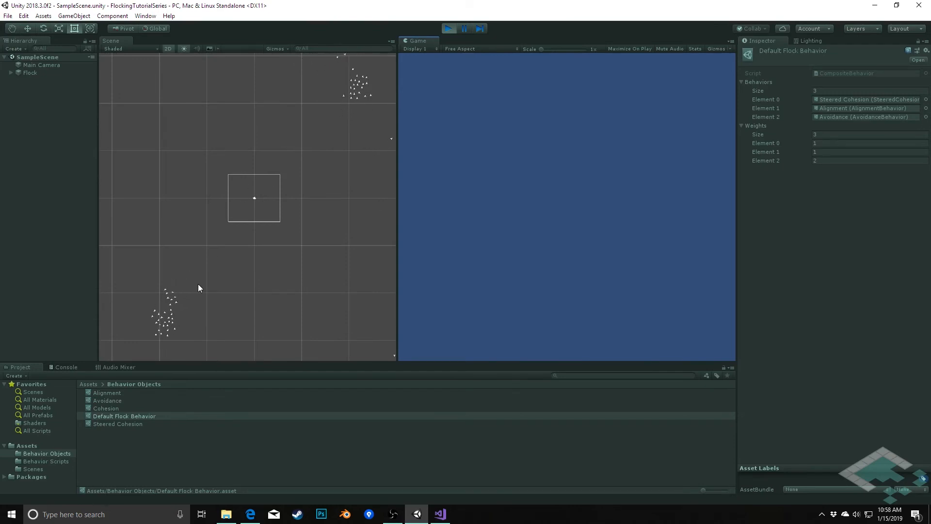
{"action": "left_click", "coordinate": [448, 28]}
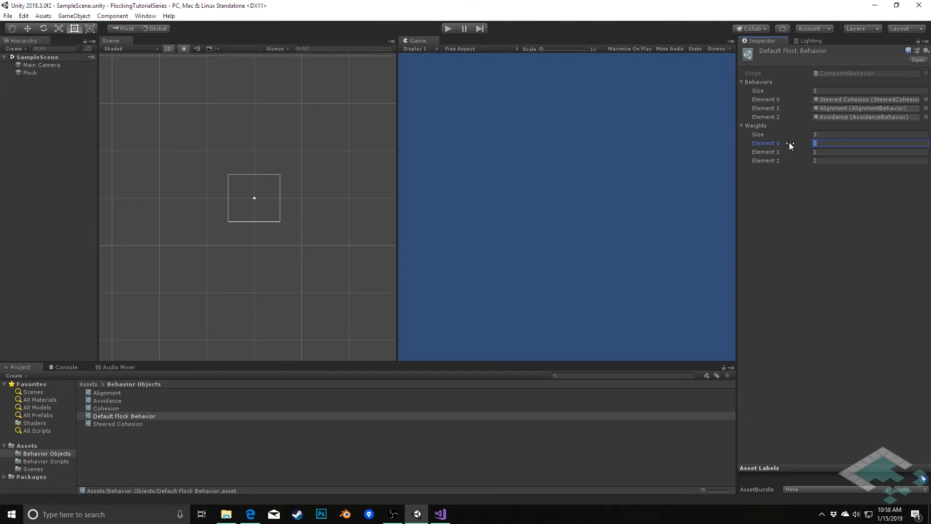
- Weight Steered Cohesion at 4 and run the scene to test the flock
{"action": "type", "text": "4"}
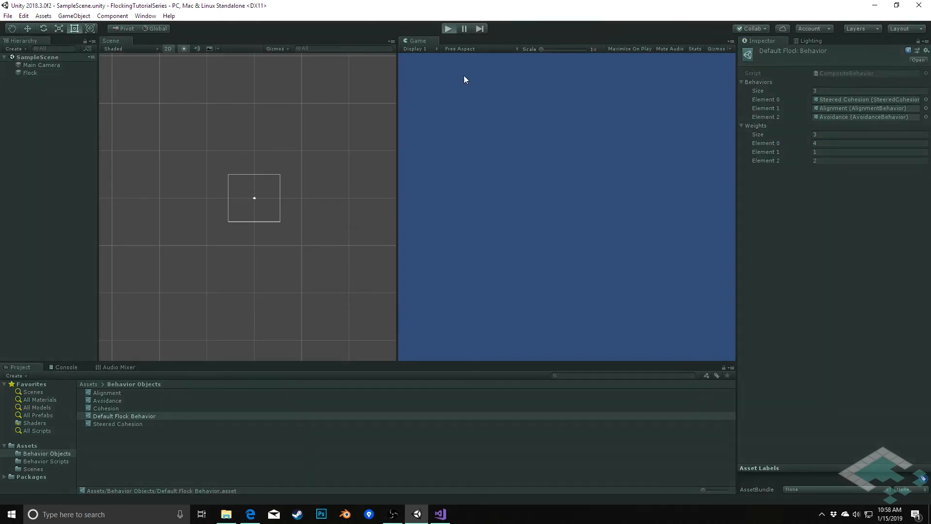
{"action": "left_click", "coordinate": [449, 28]}
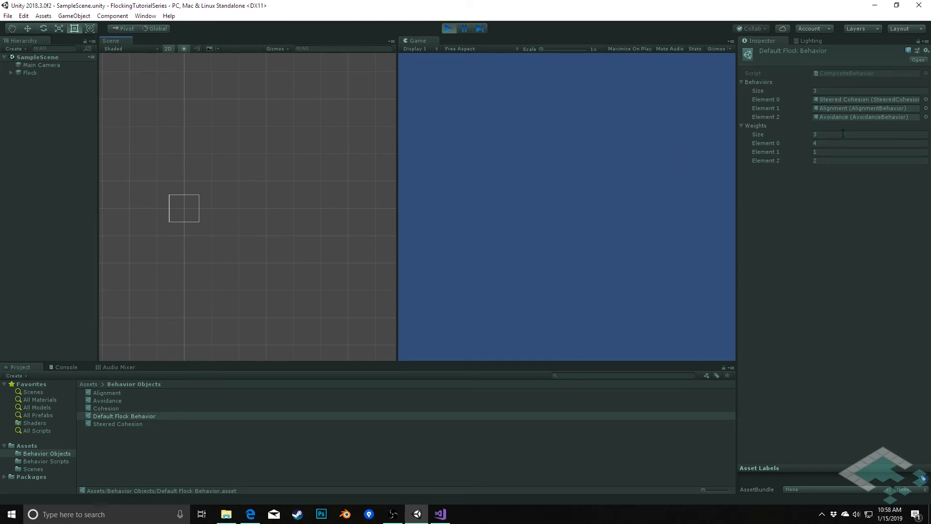
{"action": "mouse_move", "coordinate": [825, 101]}
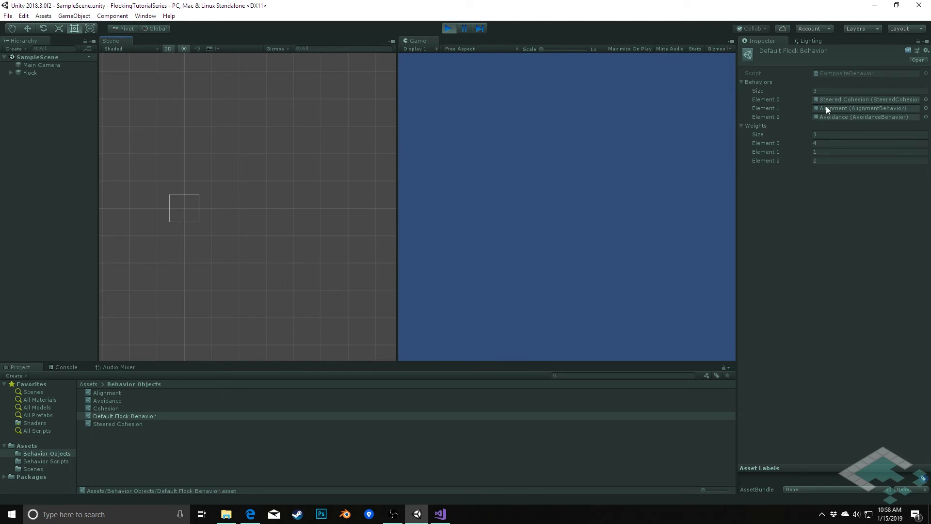
{"action": "mouse_move", "coordinate": [863, 175]}
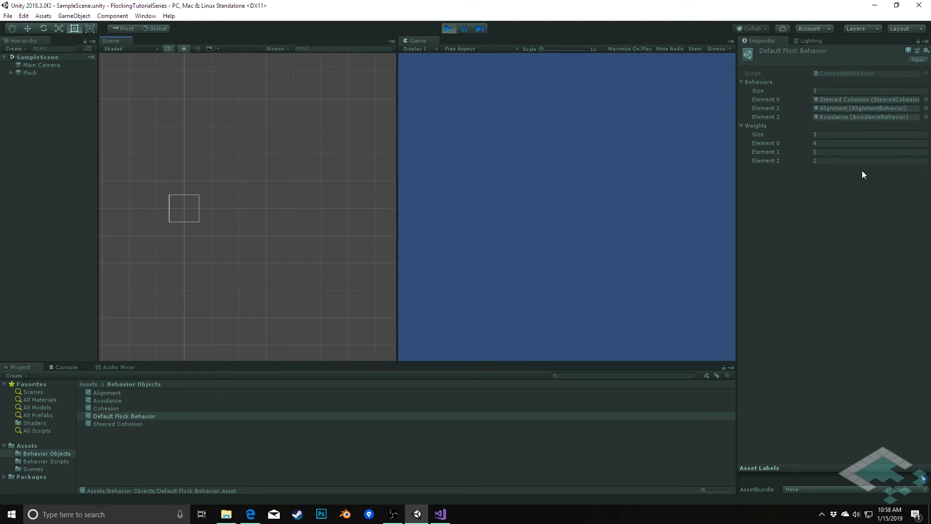
{"action": "mouse_move", "coordinate": [818, 179]}
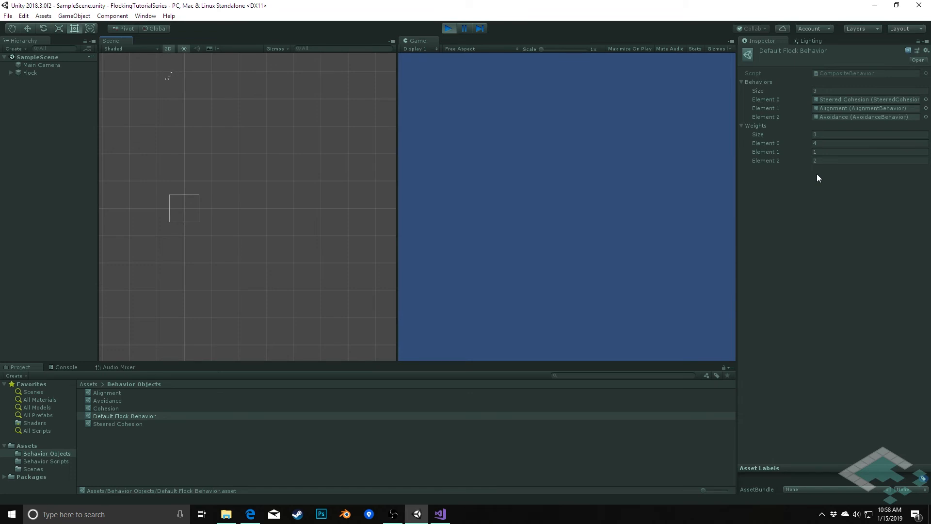
{"action": "mouse_move", "coordinate": [789, 114]}
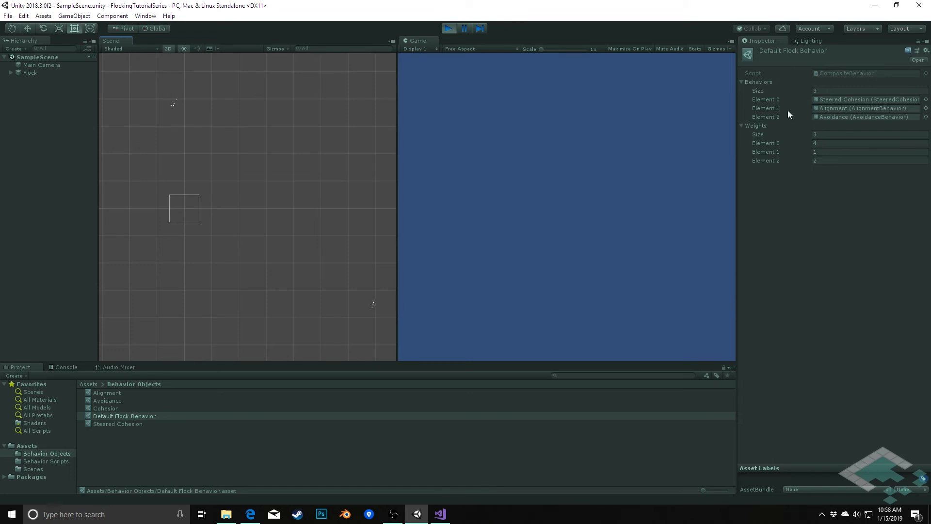
{"action": "mouse_move", "coordinate": [799, 117]}
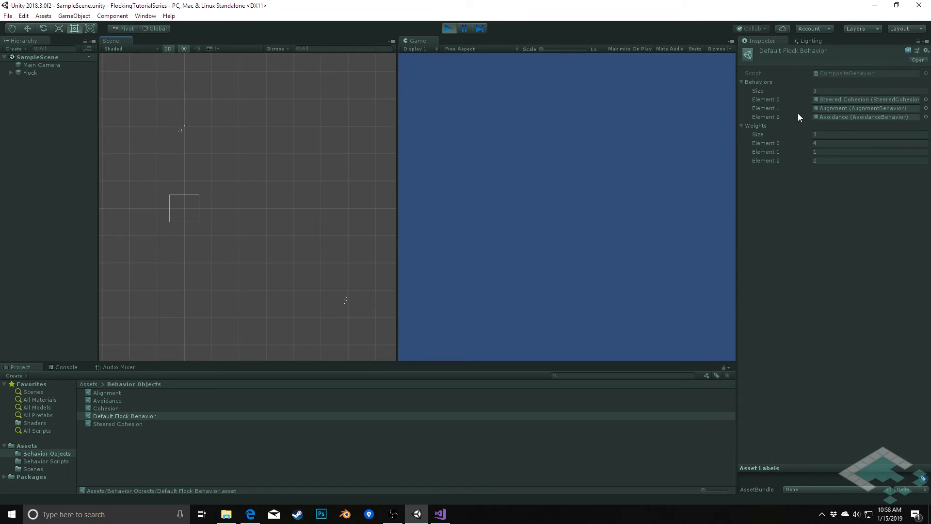